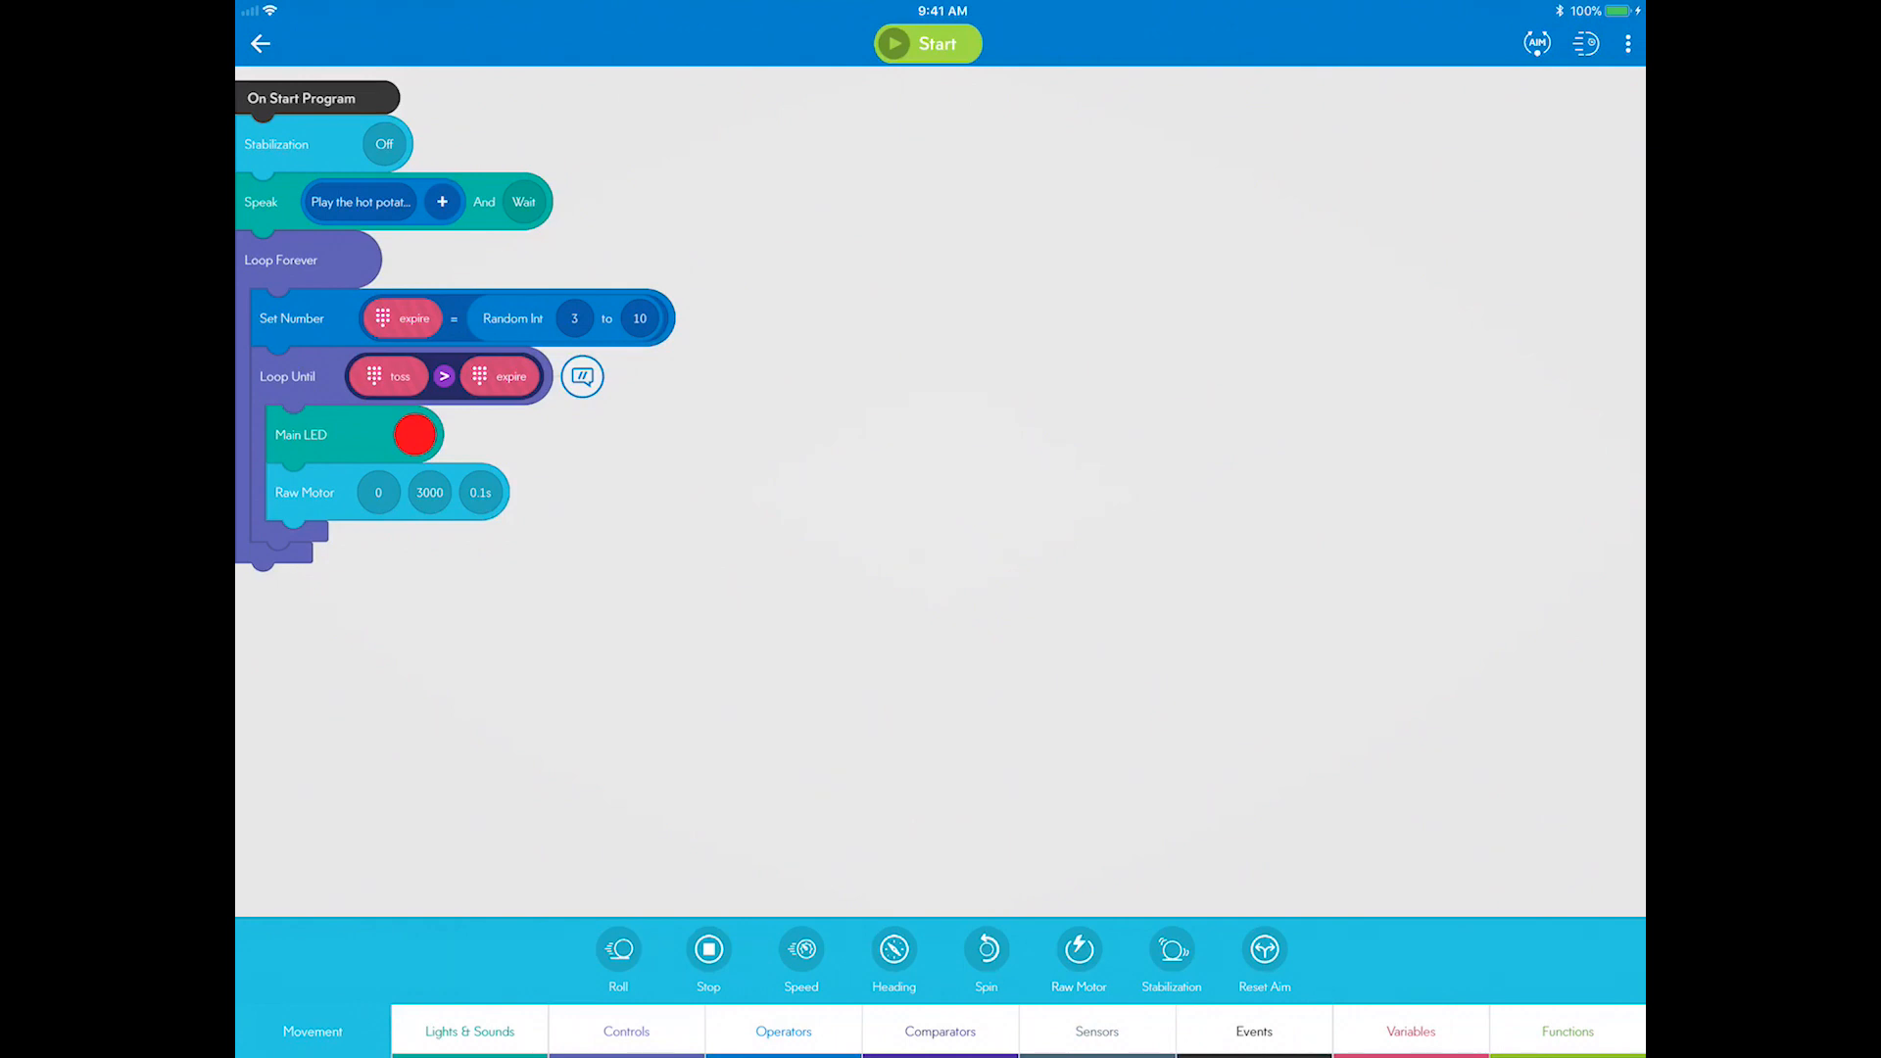
Step: Place an If Then block below Raw Motor with a Greater Than comparison as its condition
click(625, 1031)
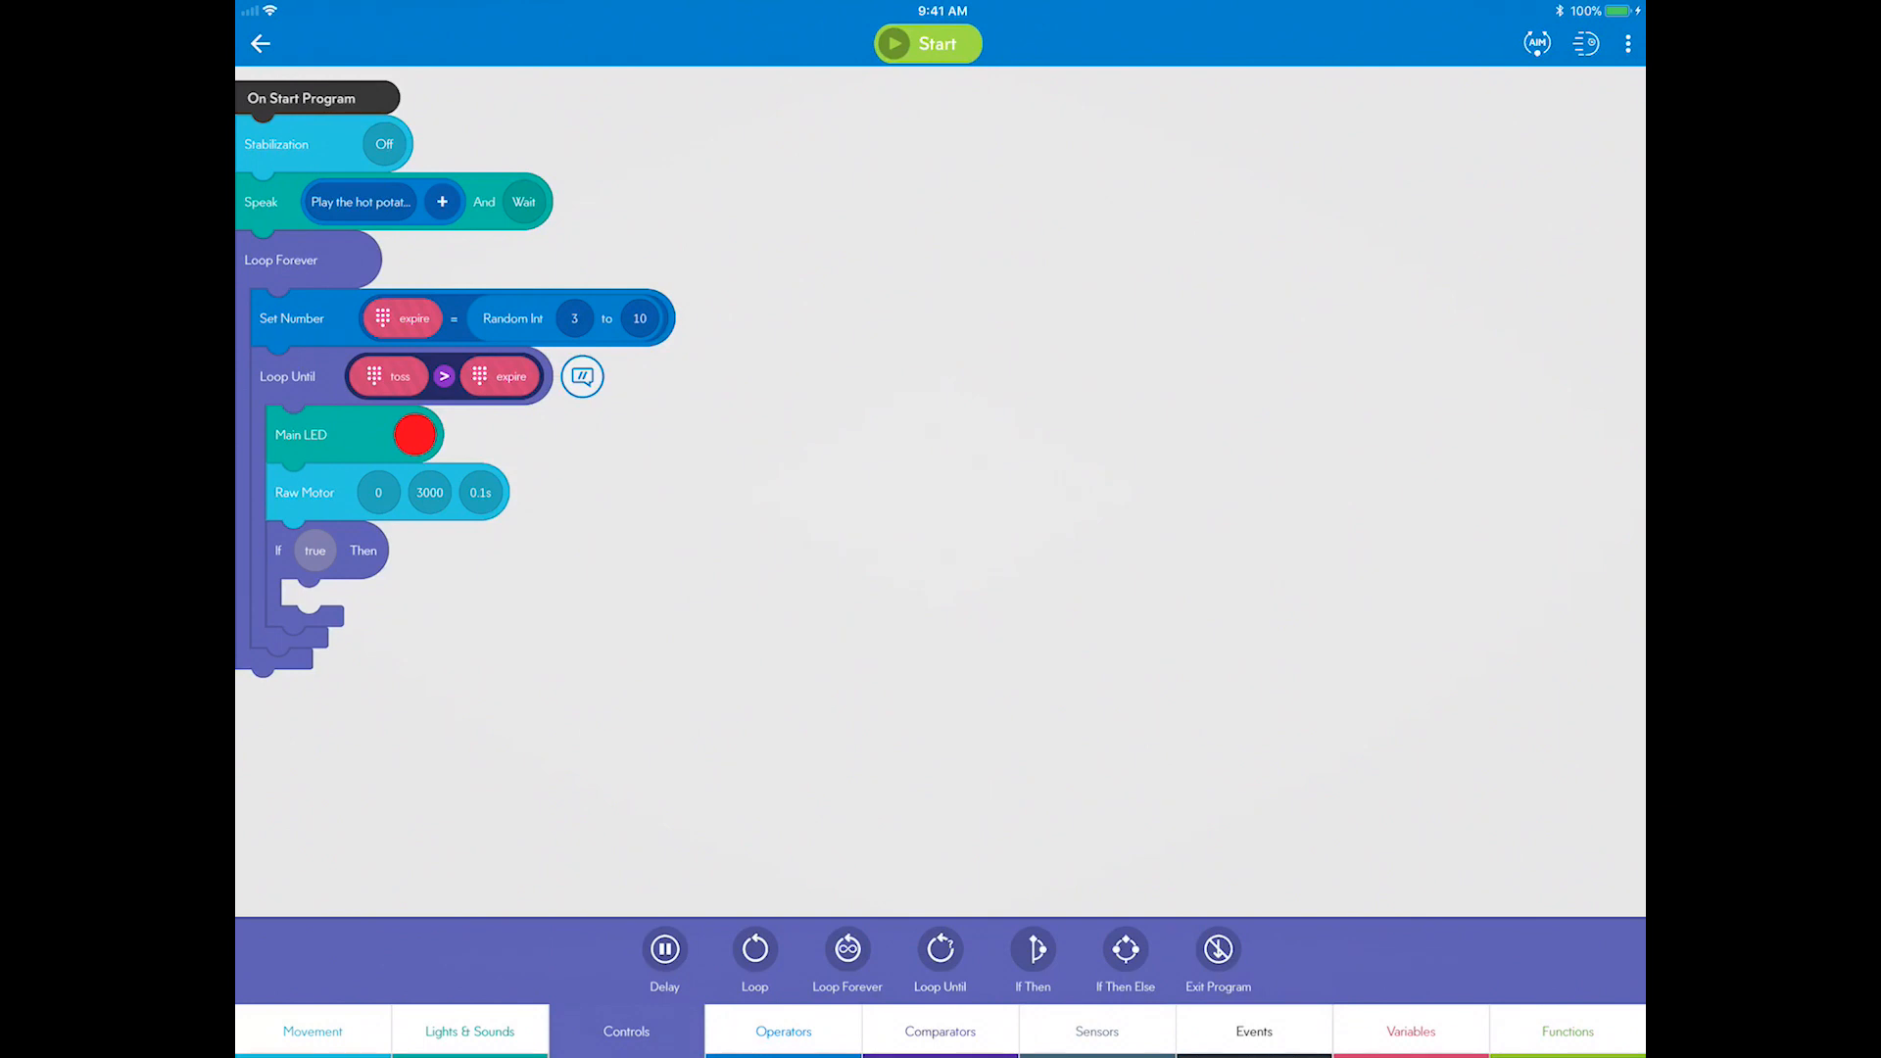
click(939, 1031)
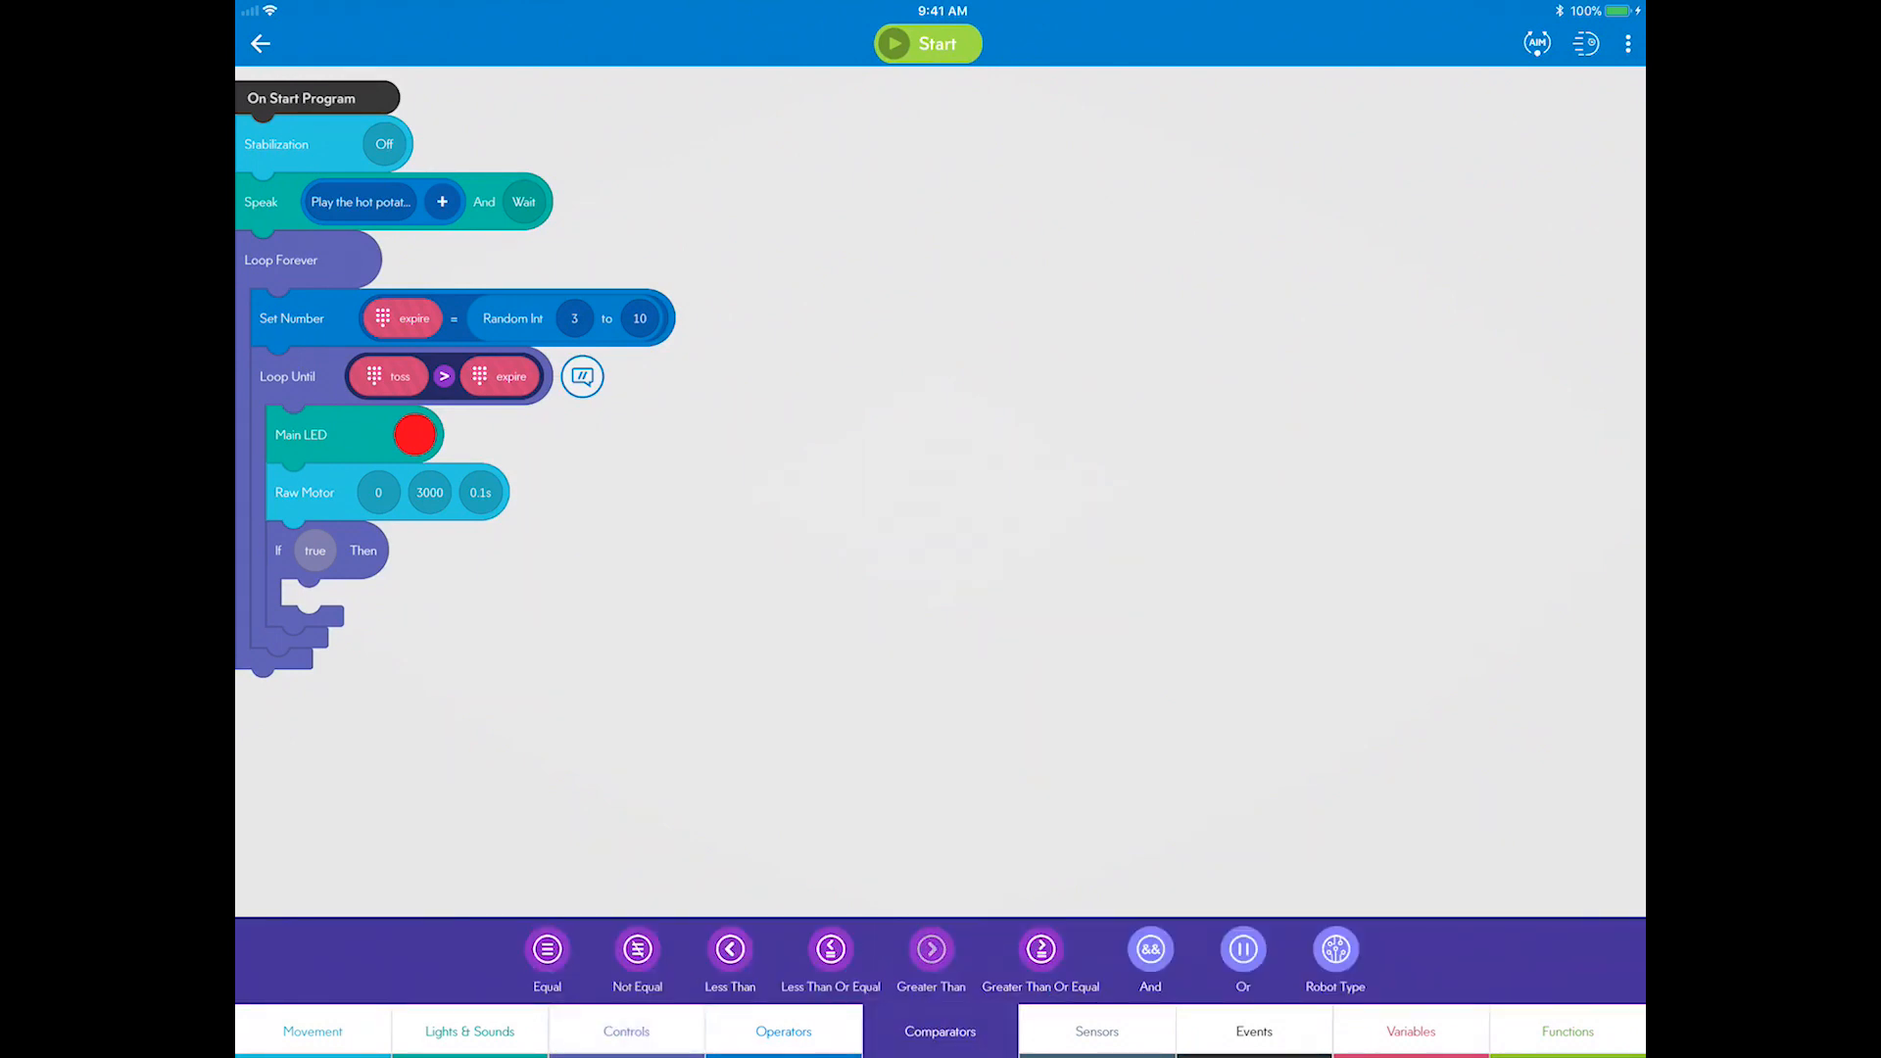
click(931, 950)
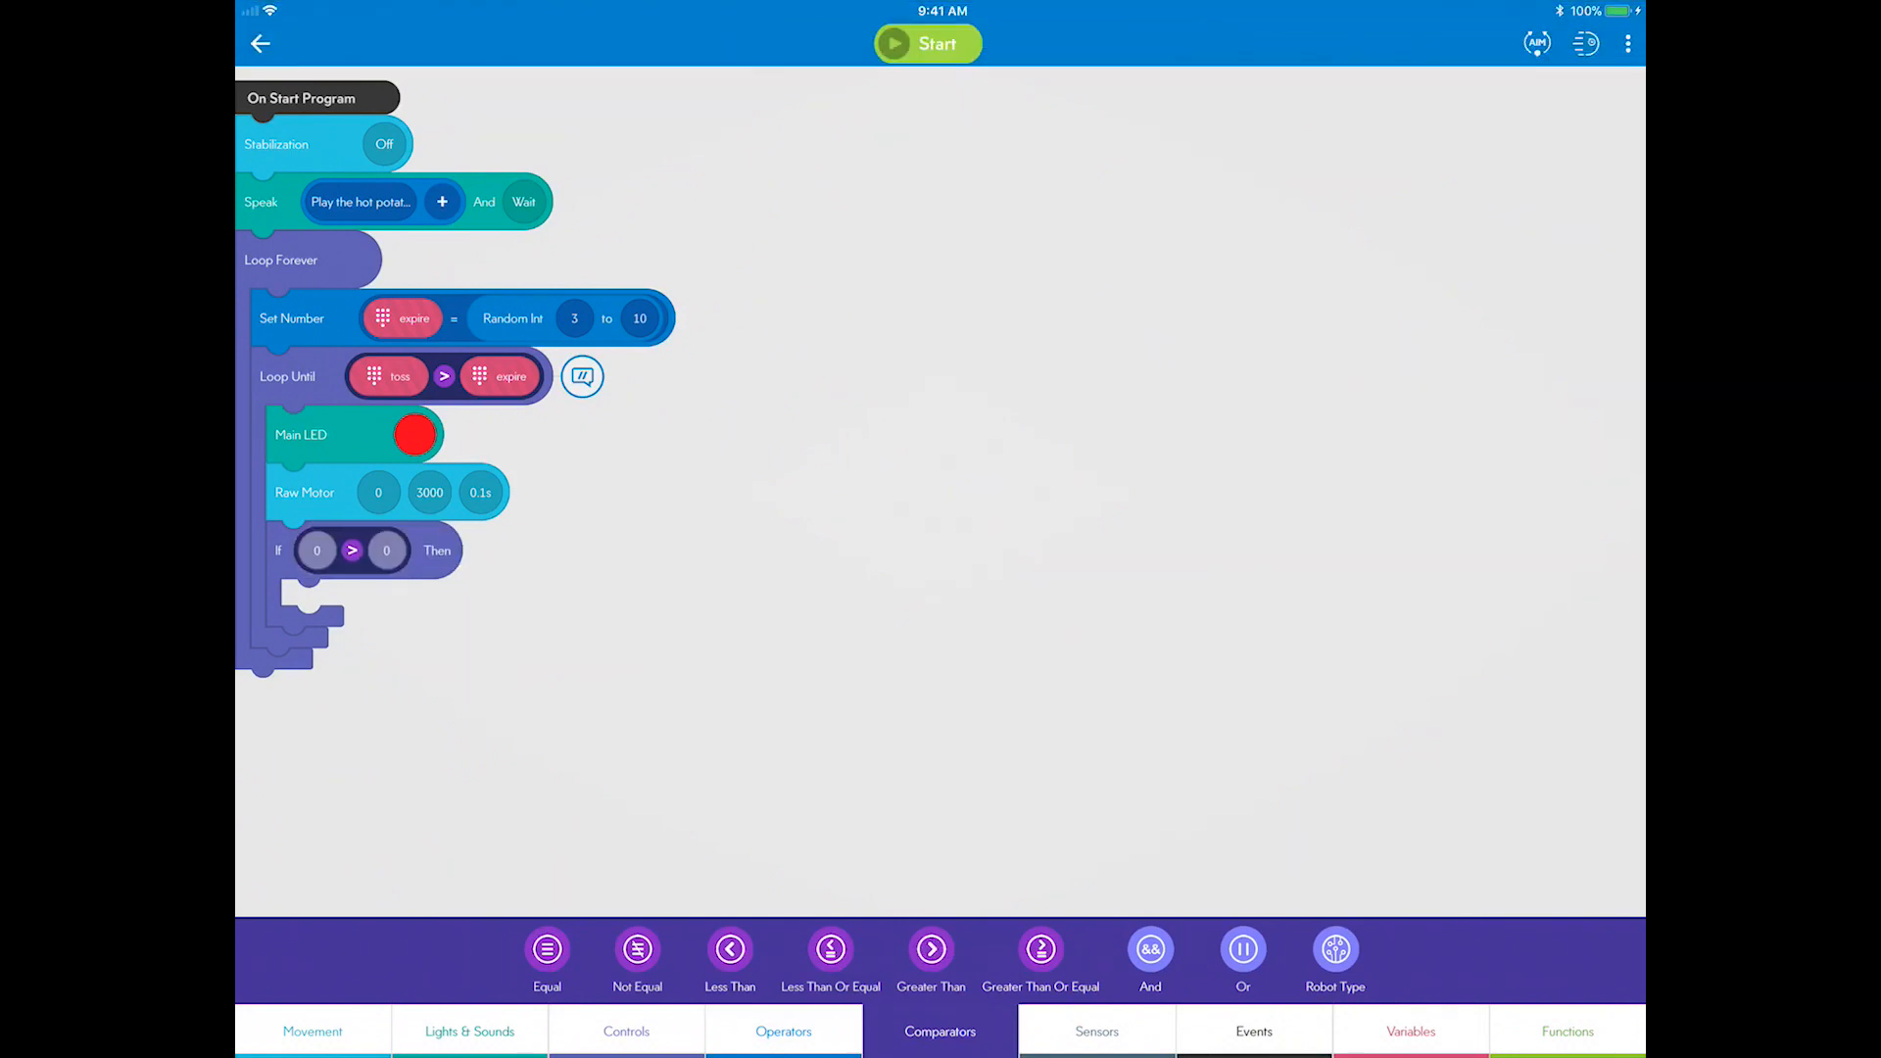
Step: Set the If condition to total Accelerometer greater than 3
click(1095, 1031)
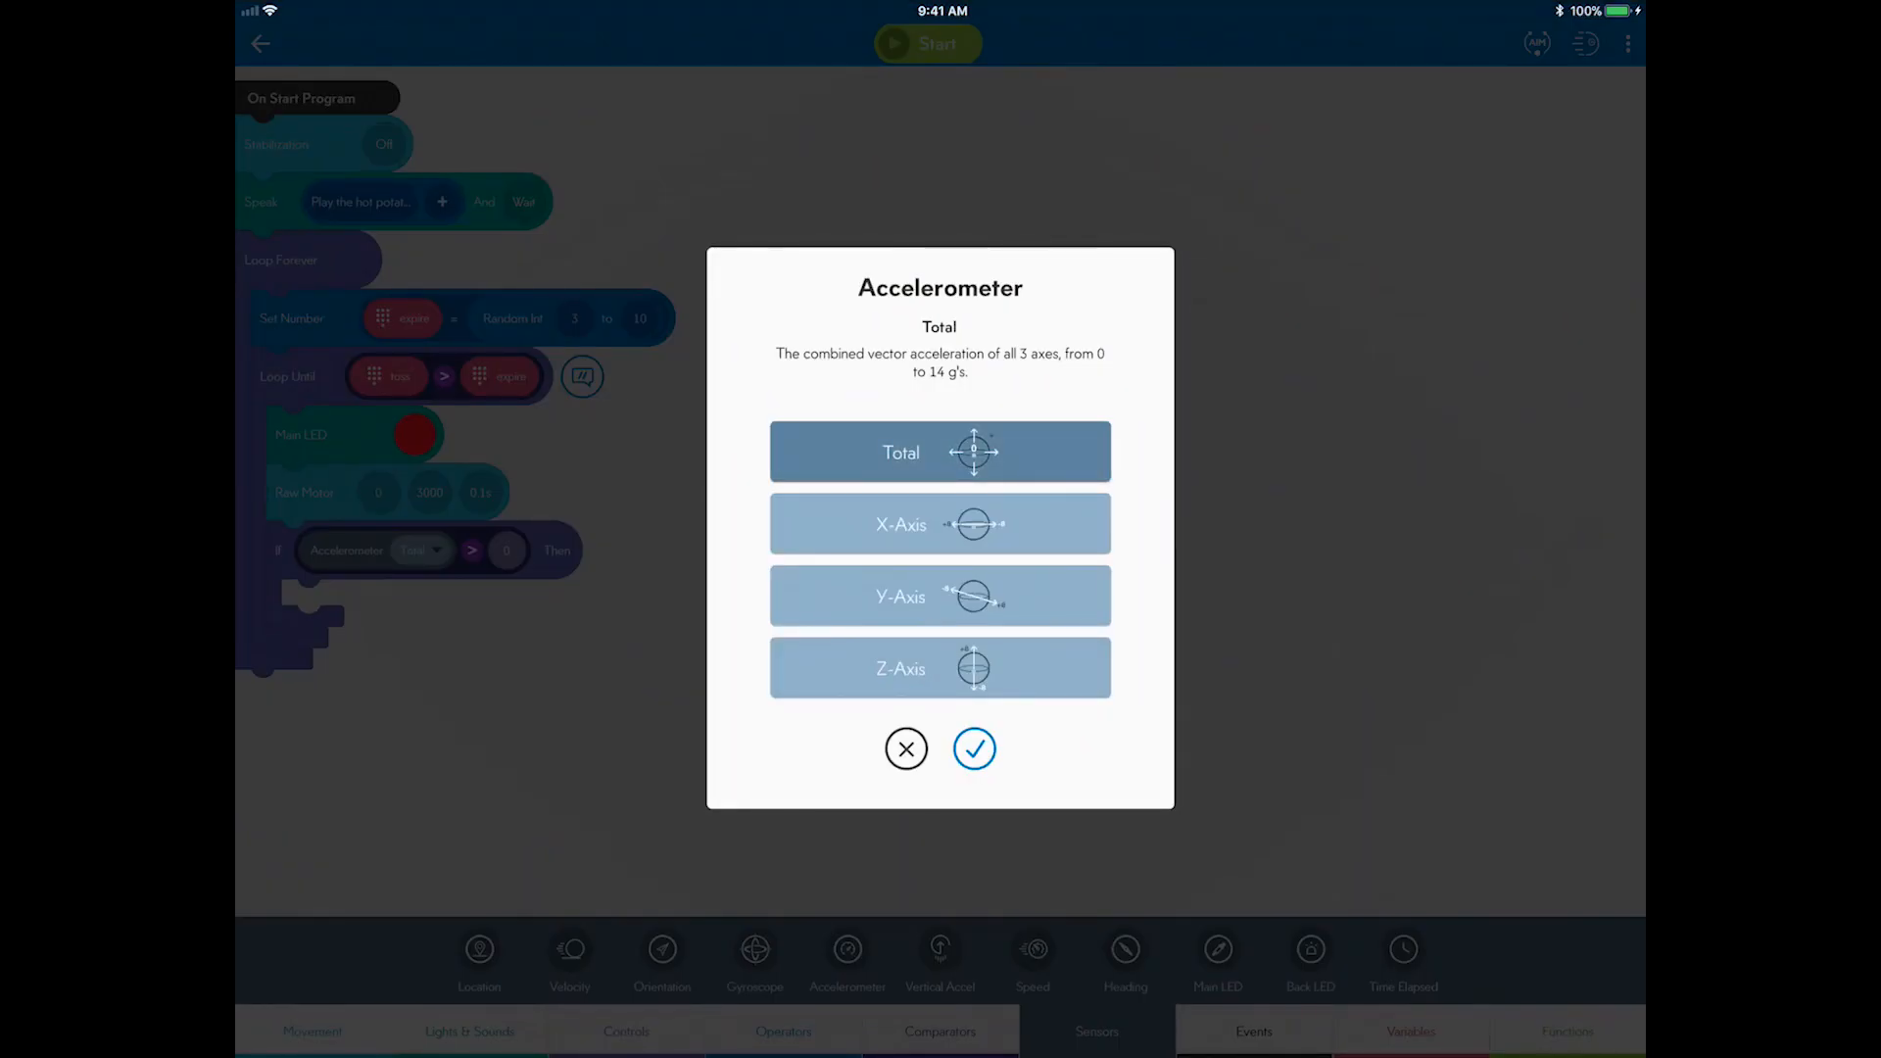
click(974, 749)
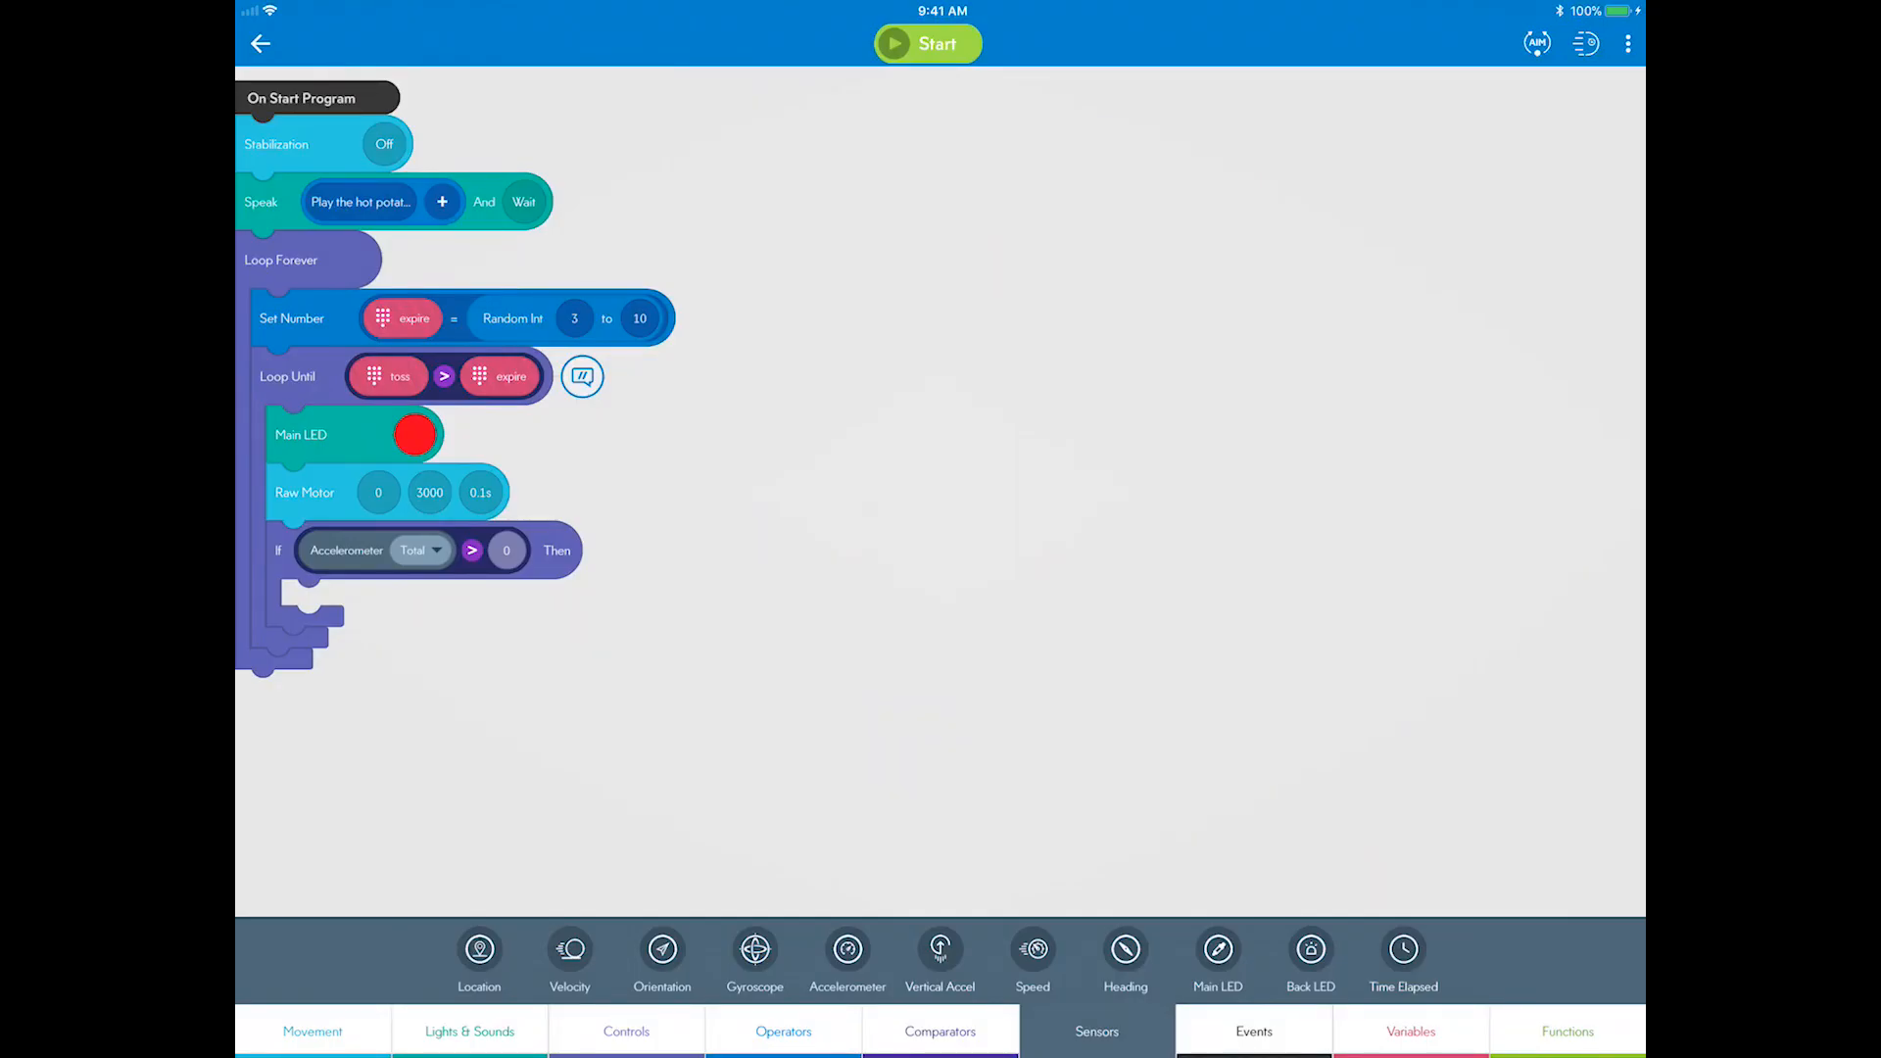
click(505, 550)
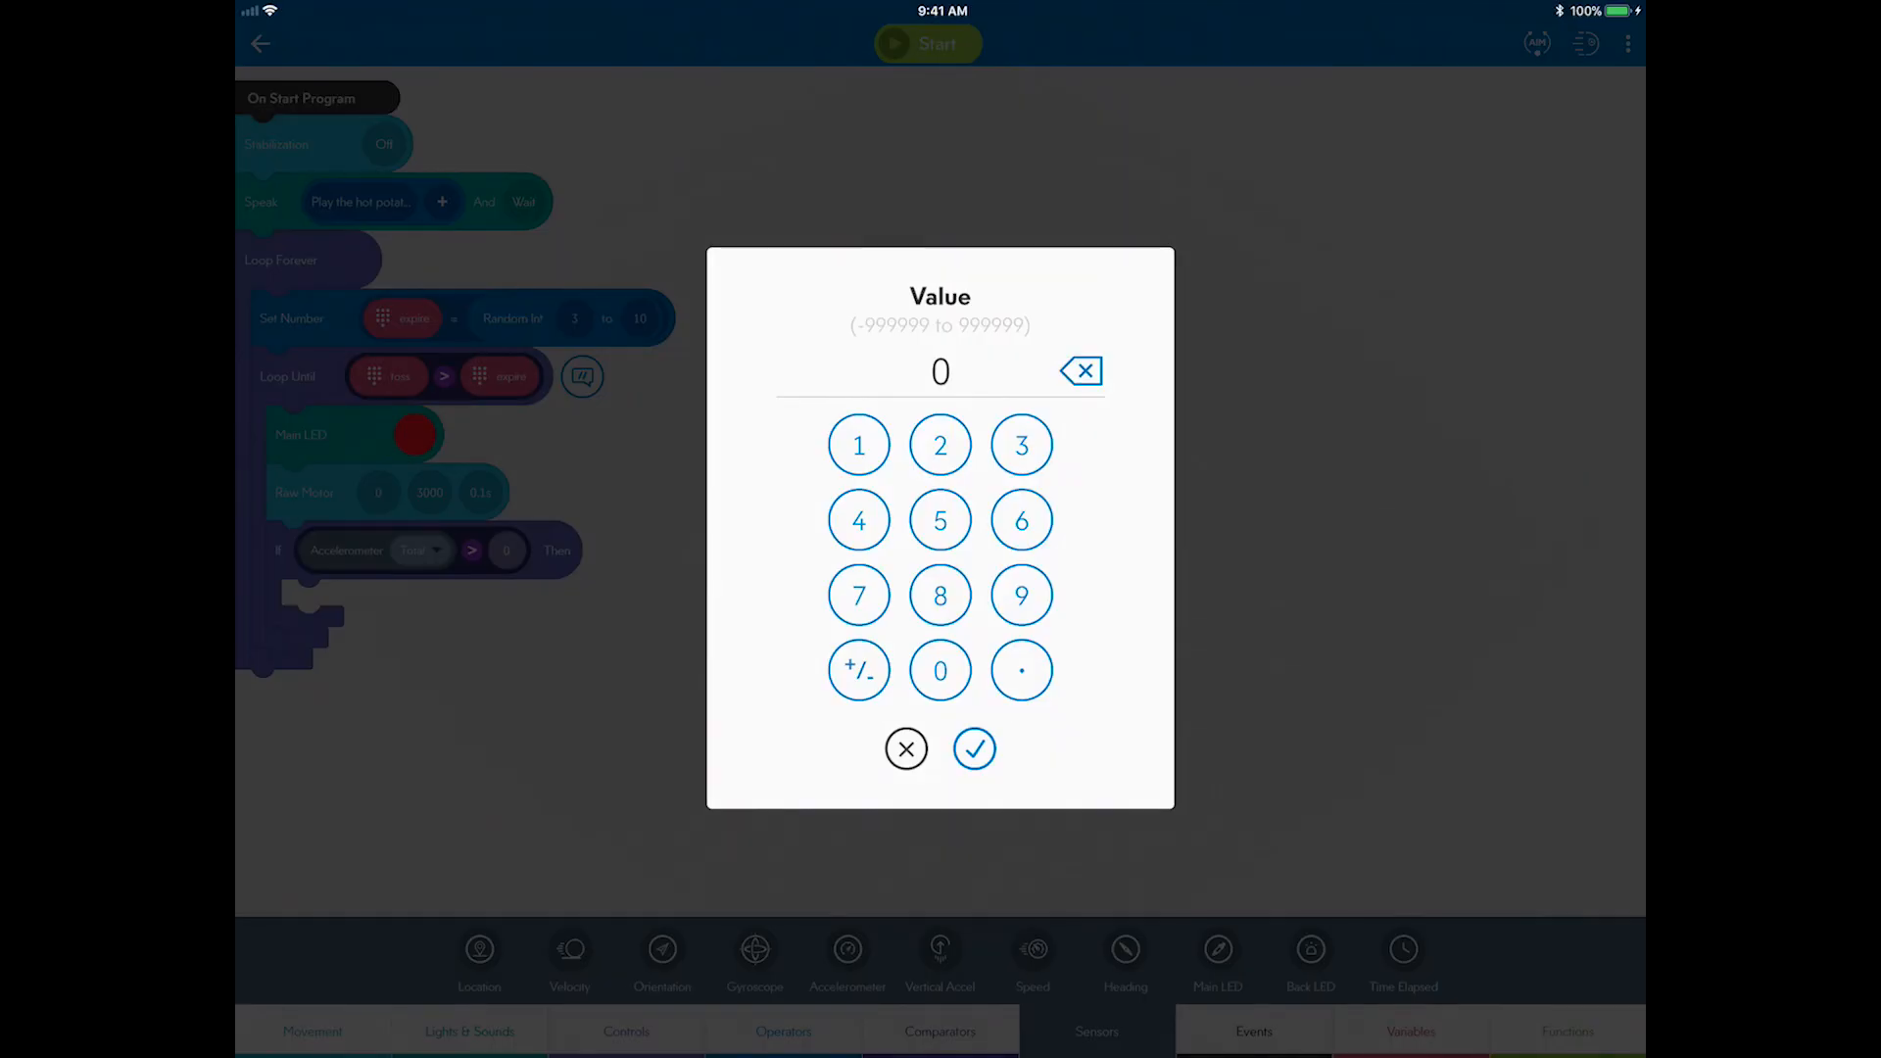
click(974, 748)
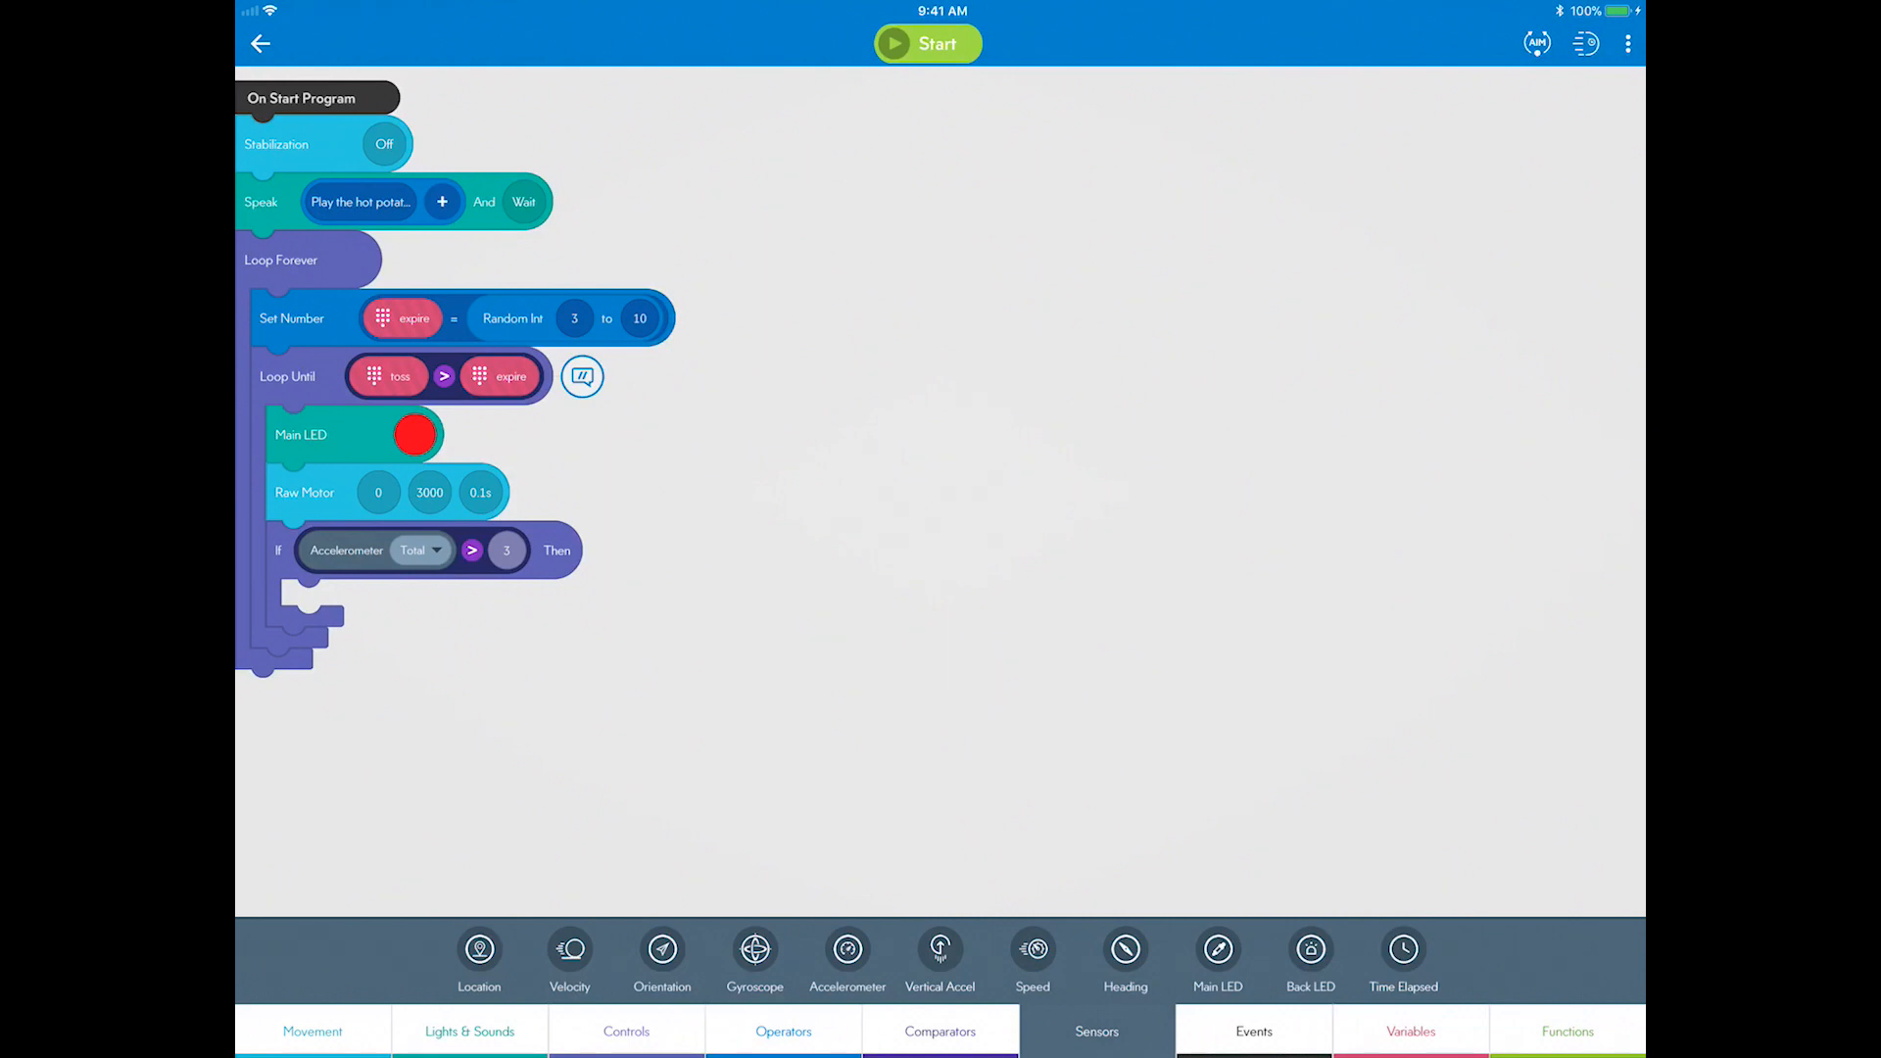
click(468, 1031)
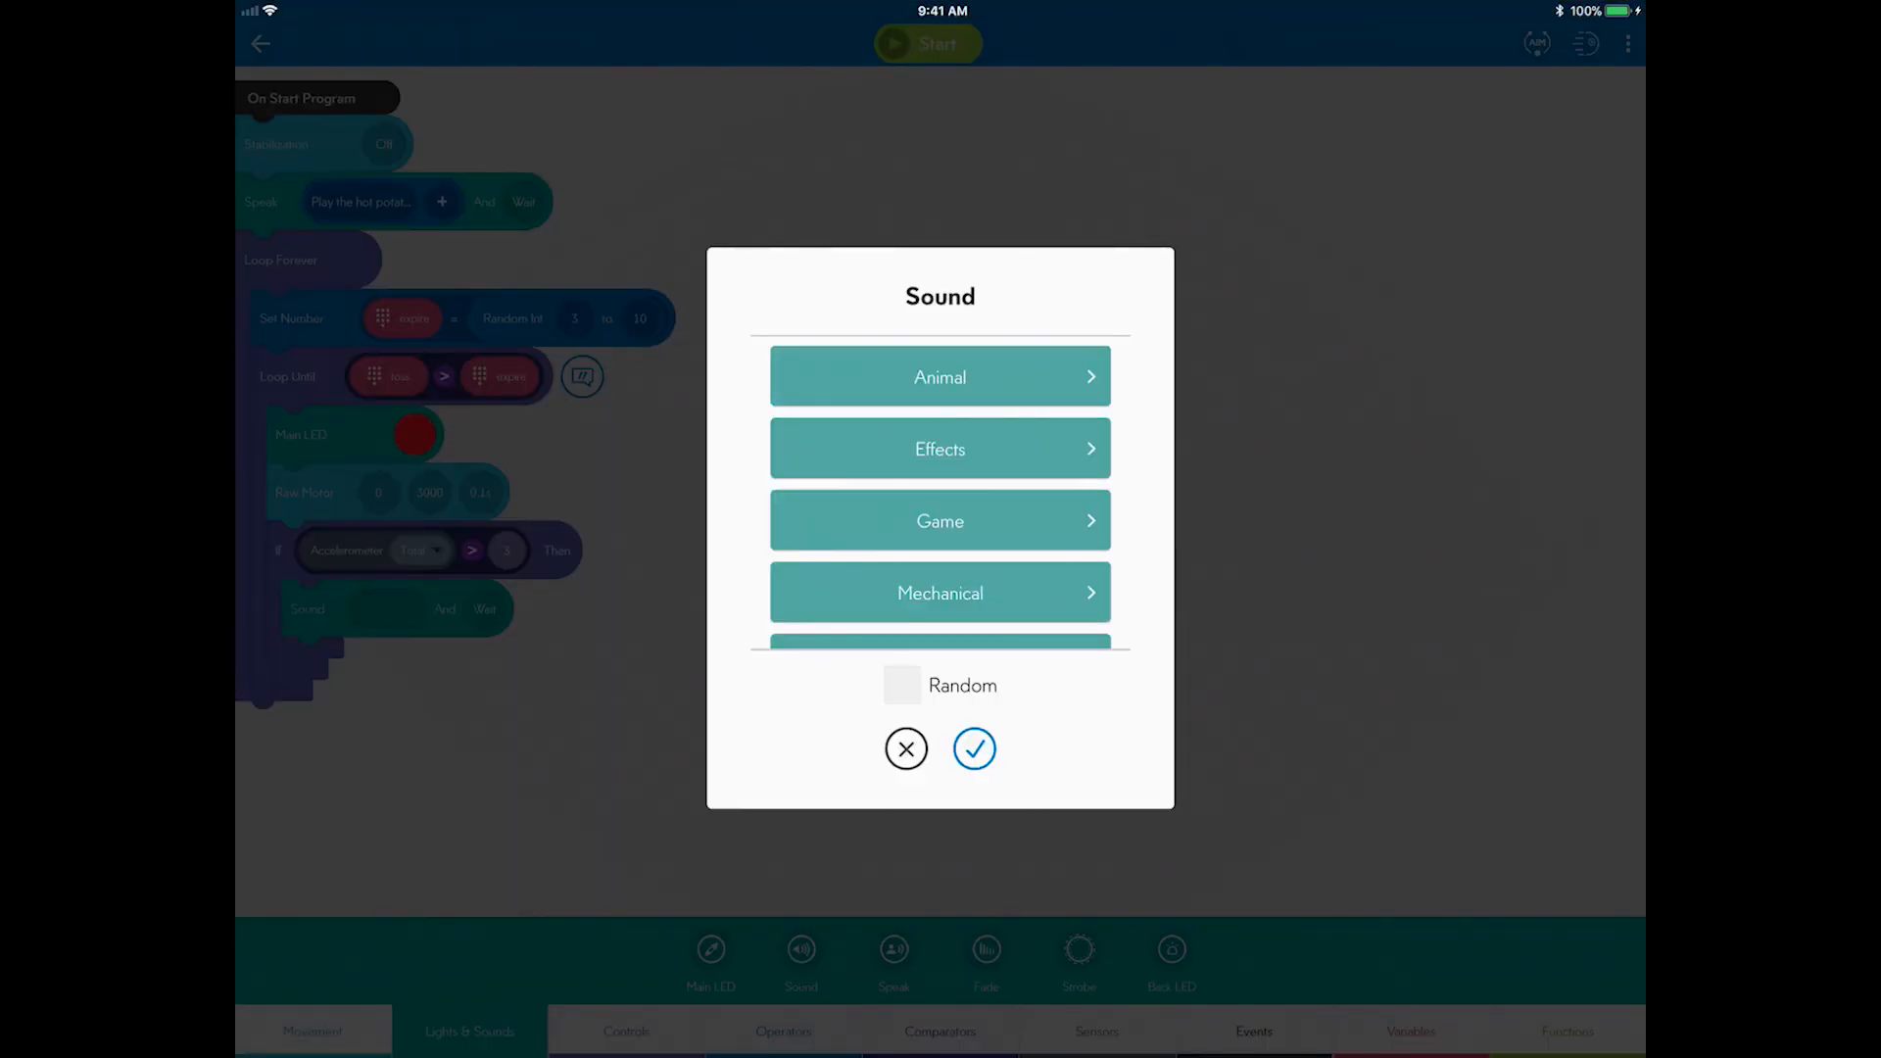
Step: Play the Game > Abrupt sound inside the If, followed by a yellow Strobe block
click(940, 520)
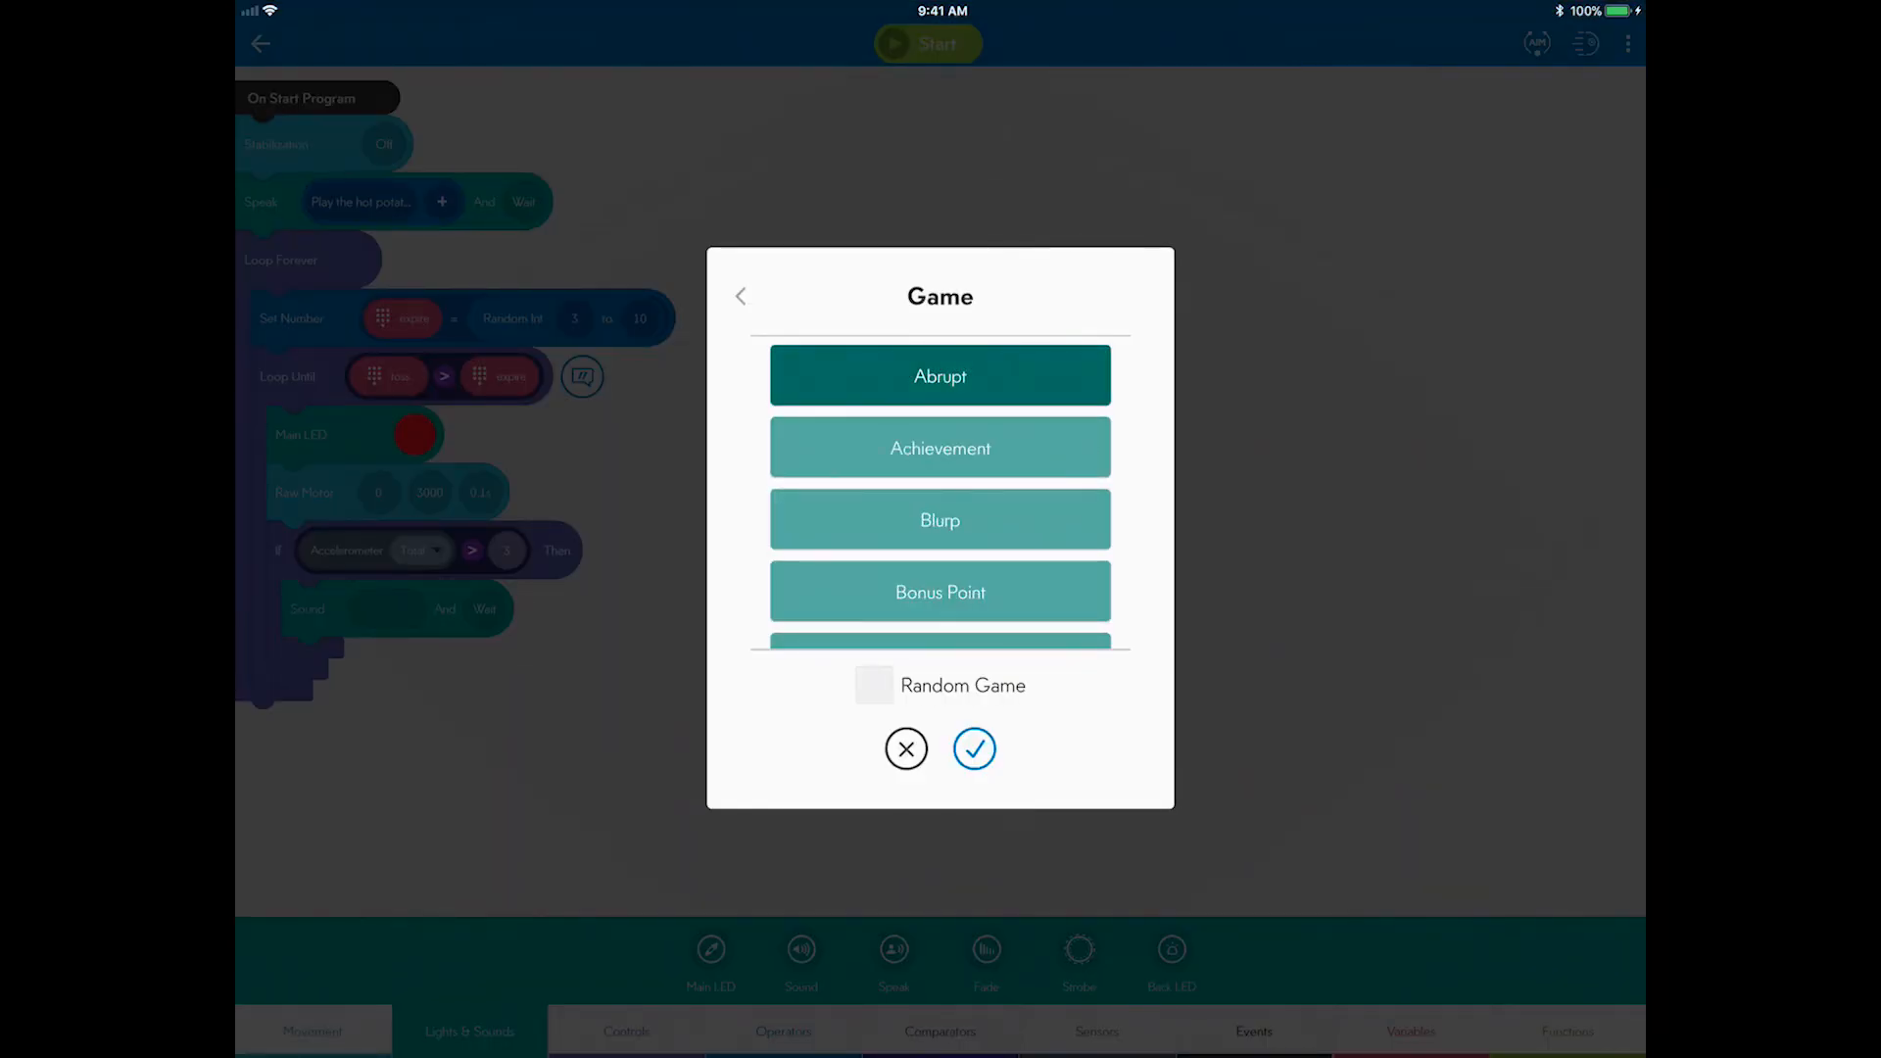
click(974, 748)
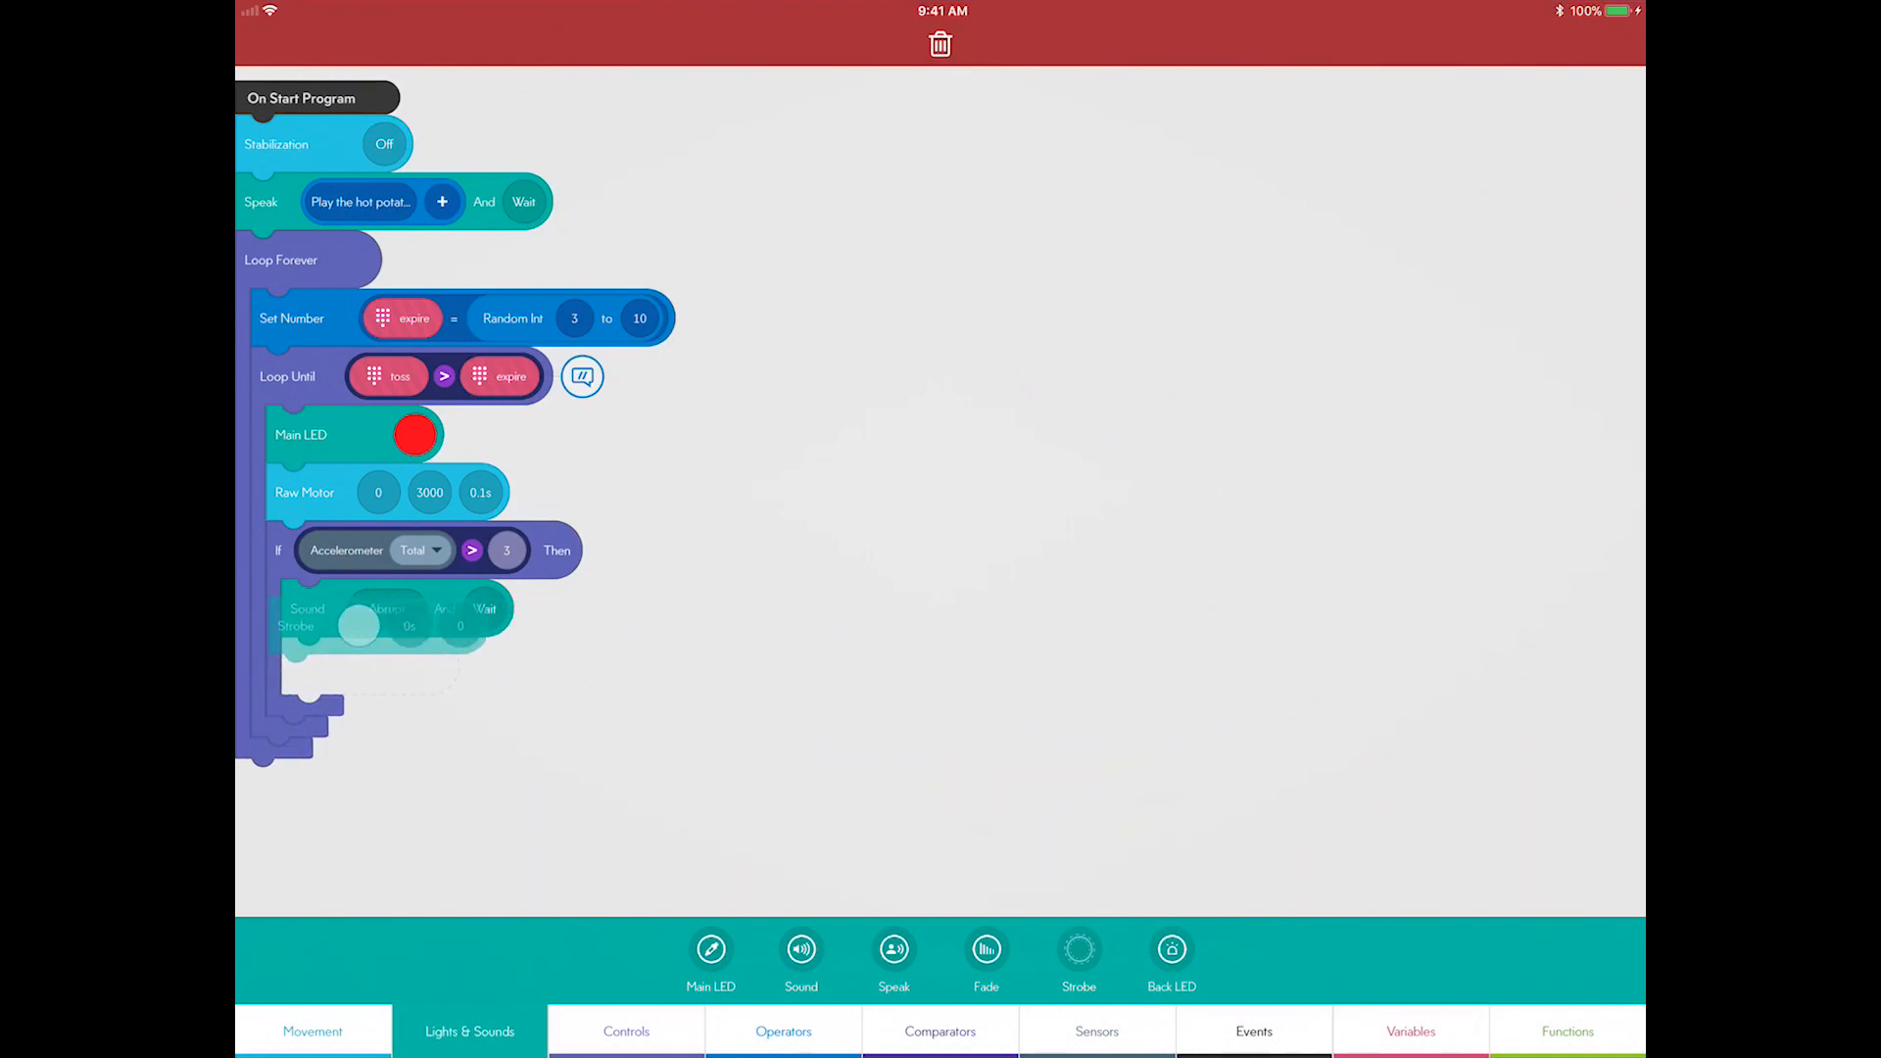
click(416, 434)
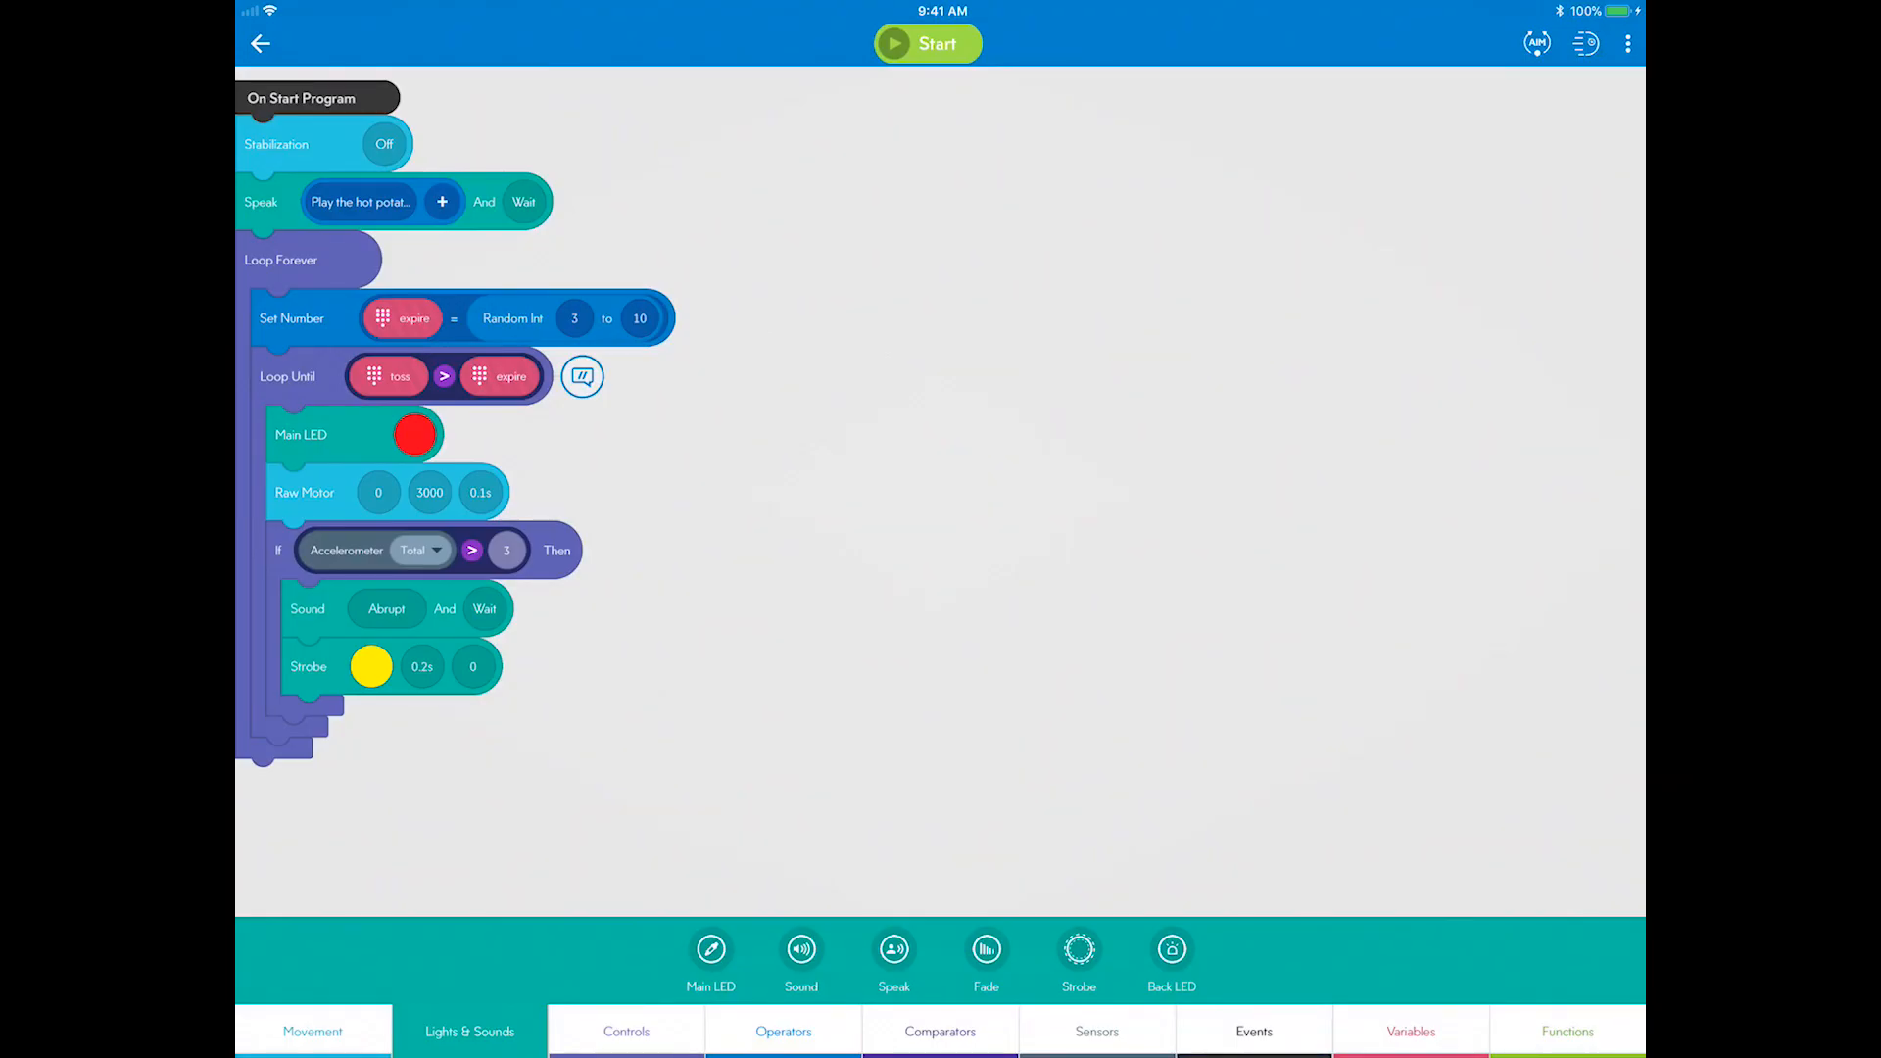
Step: Set the Strobe count to 1 and add a Set Number block beneath it
click(472, 666)
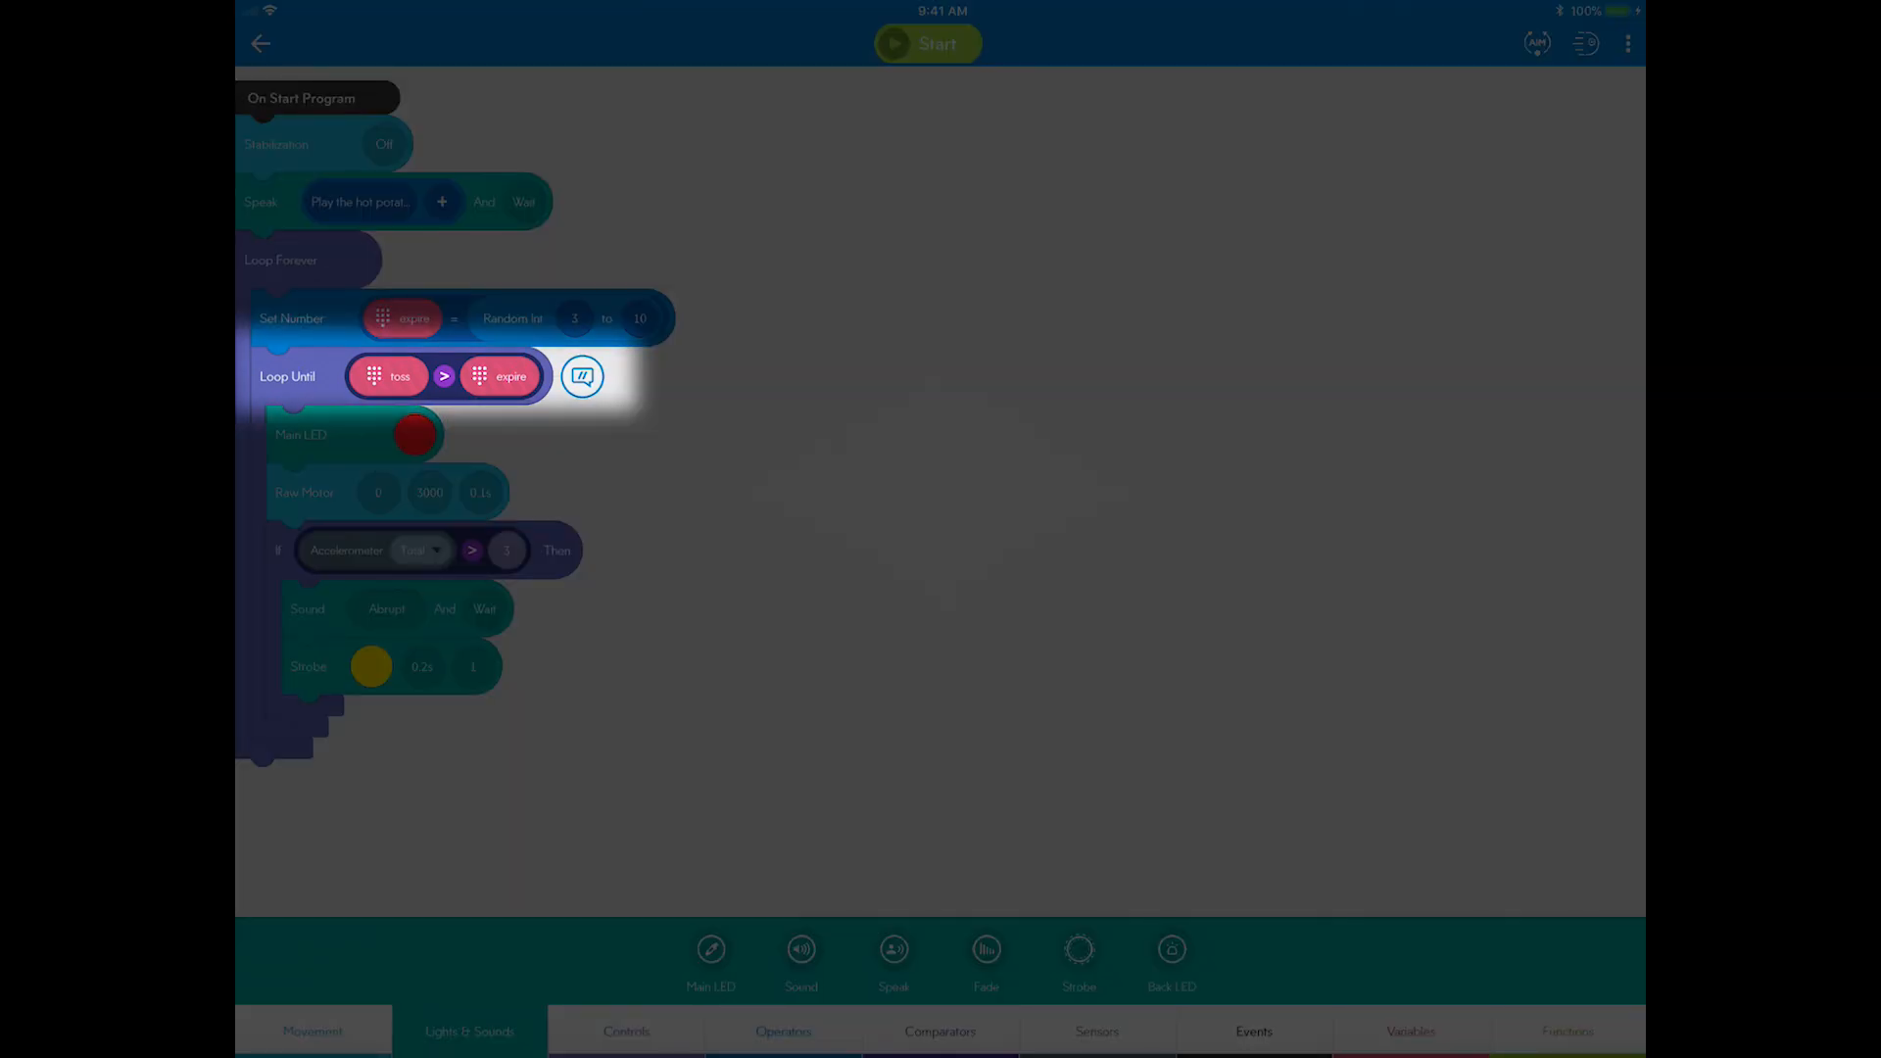
click(782, 1031)
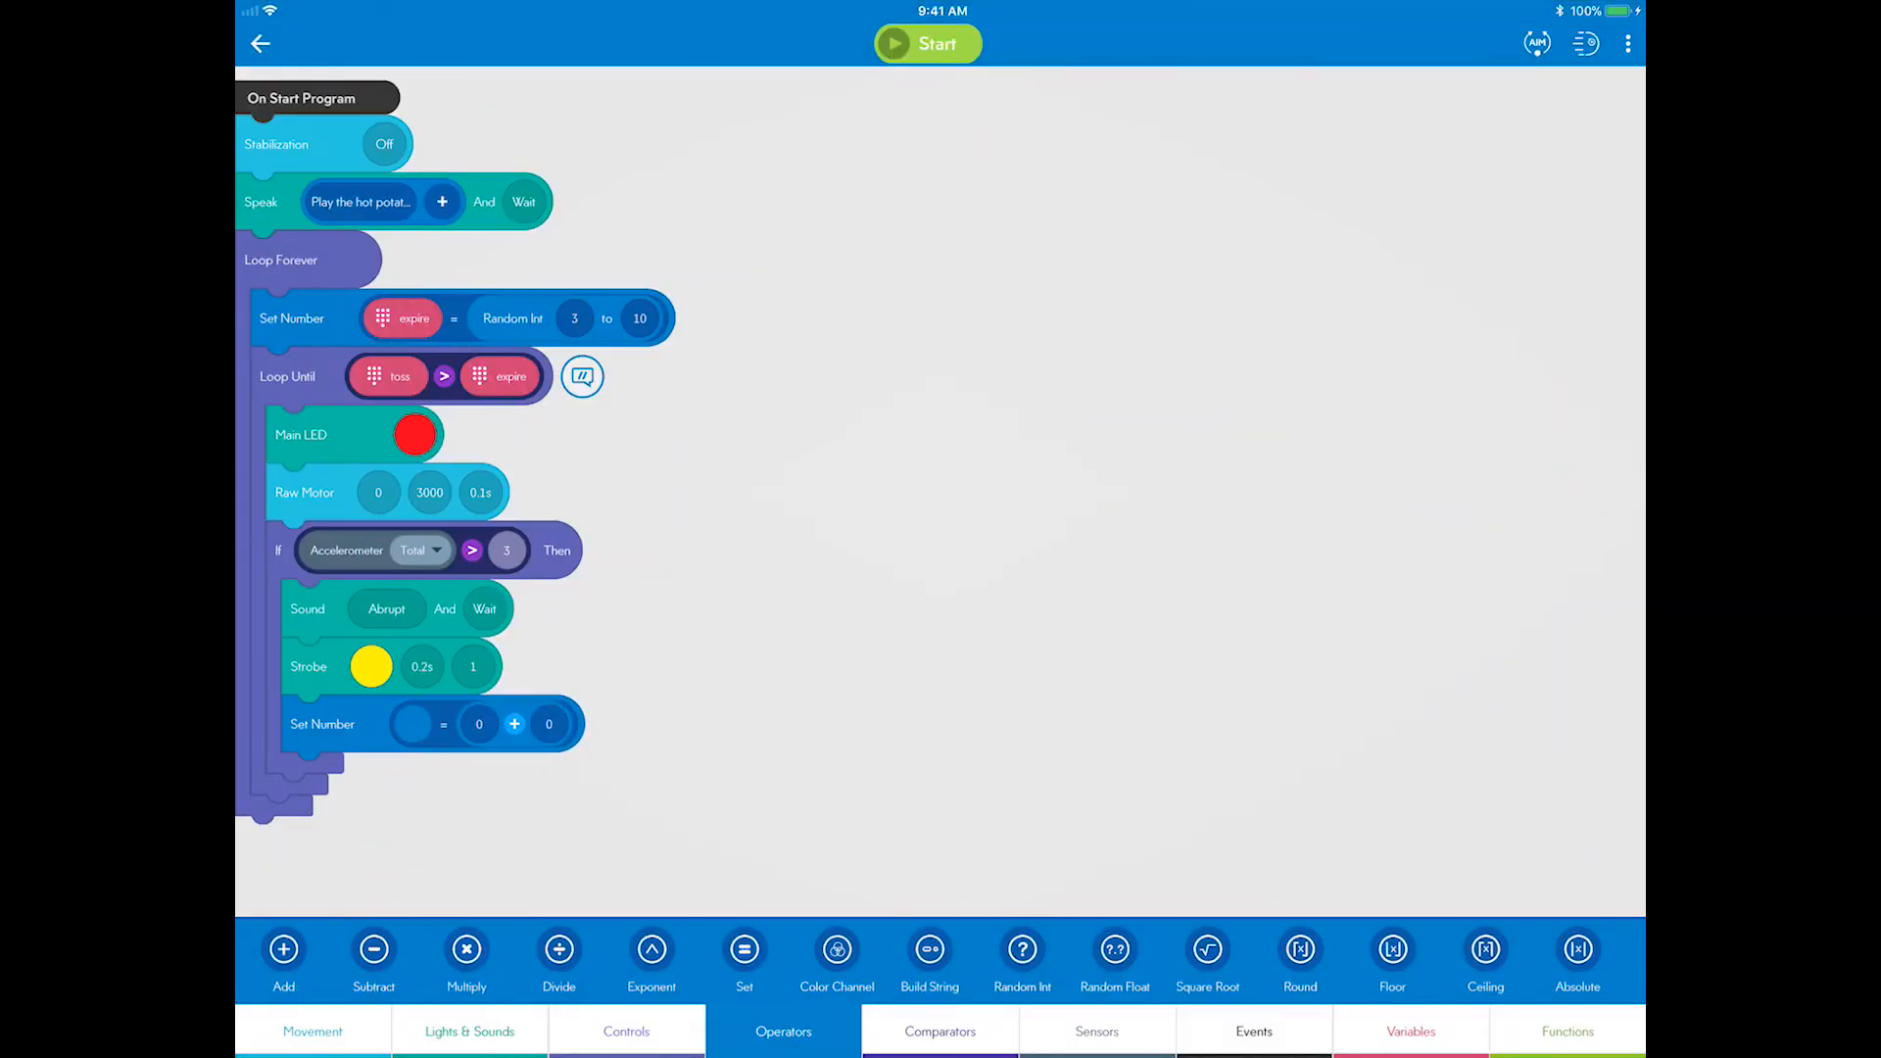
Step: Make the Set Number block read toss = toss + 1
click(1410, 1030)
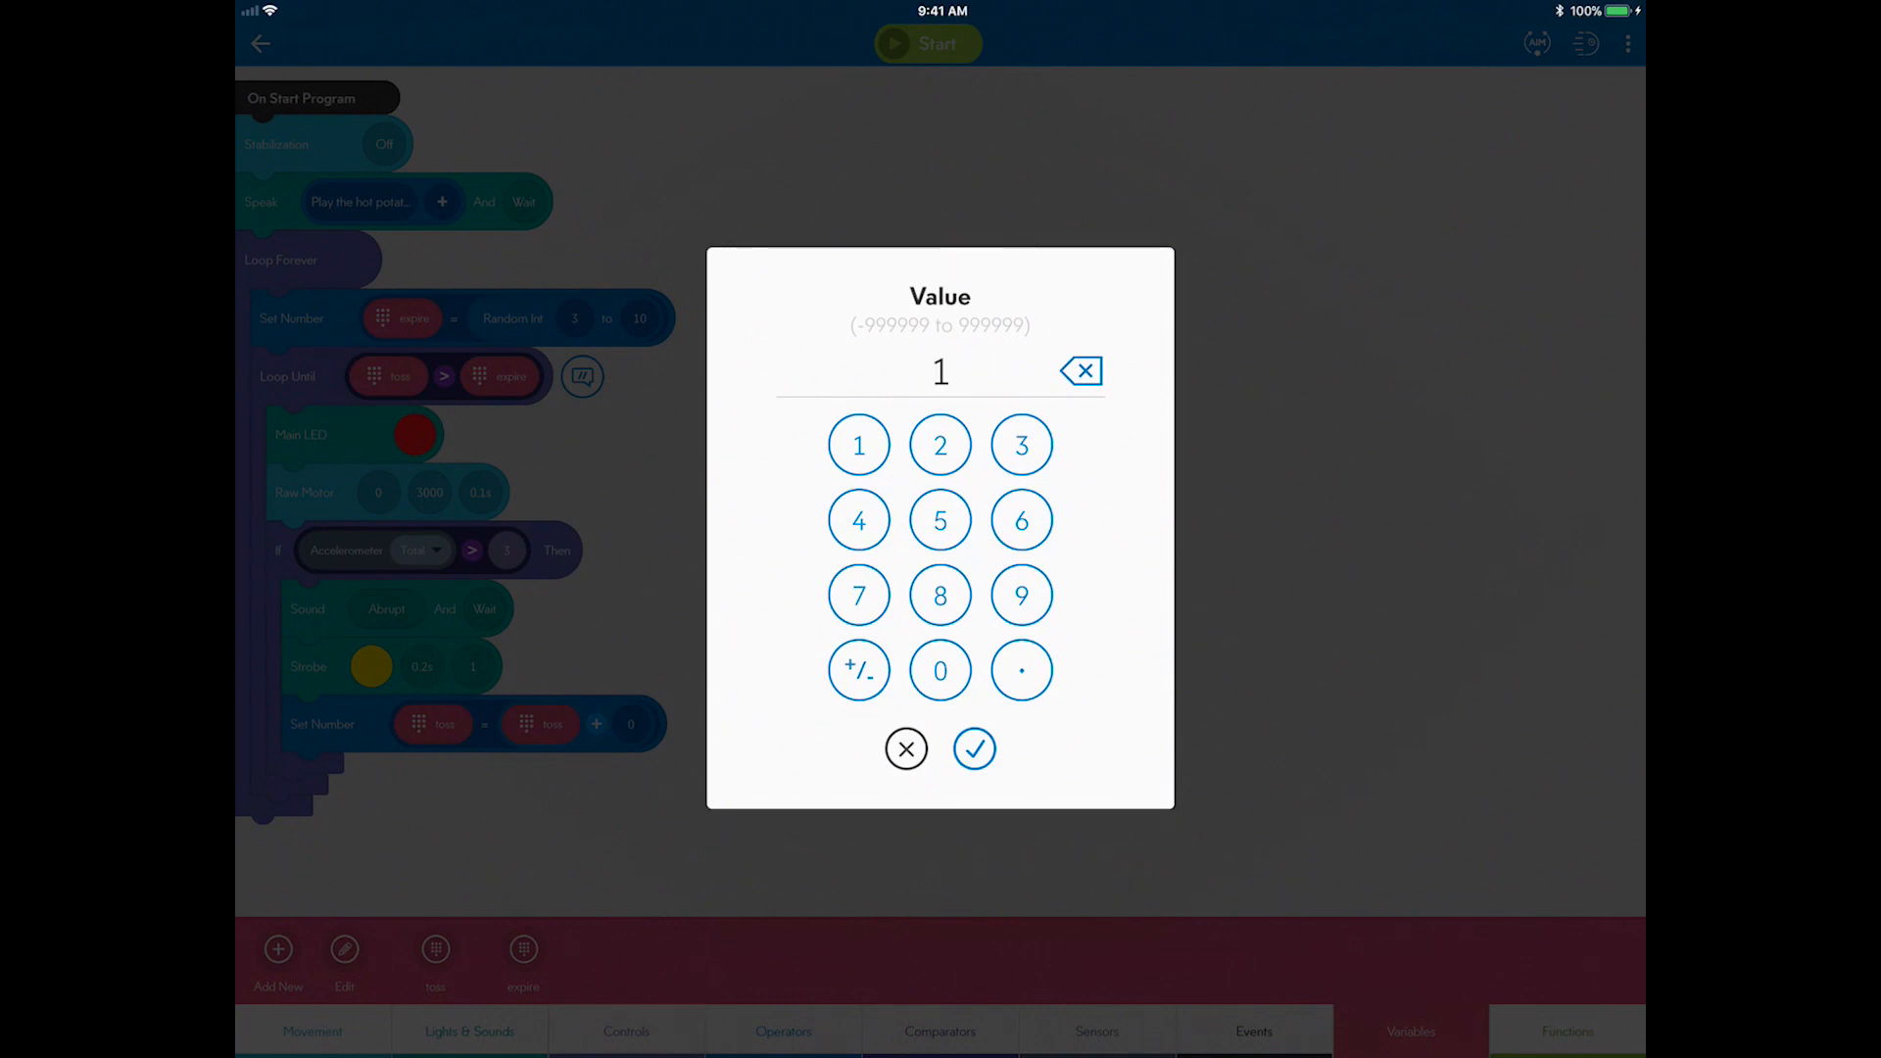
click(974, 749)
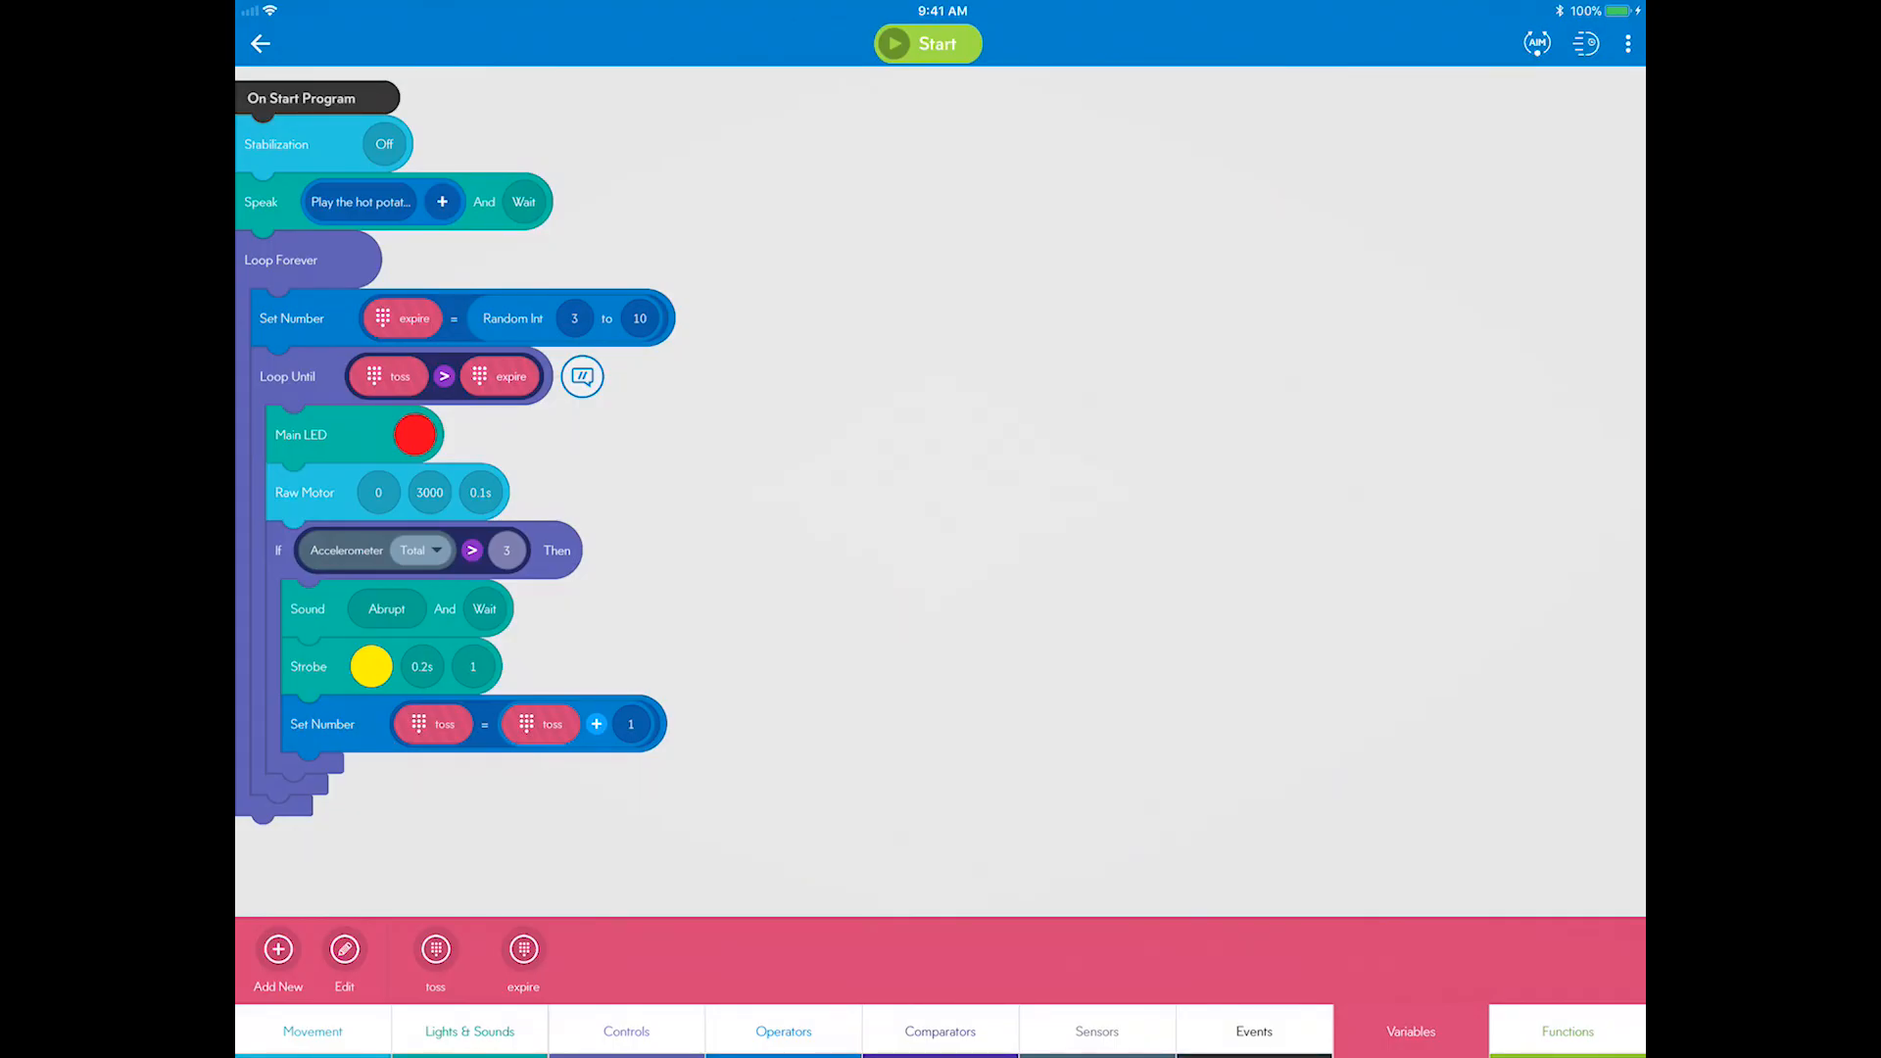